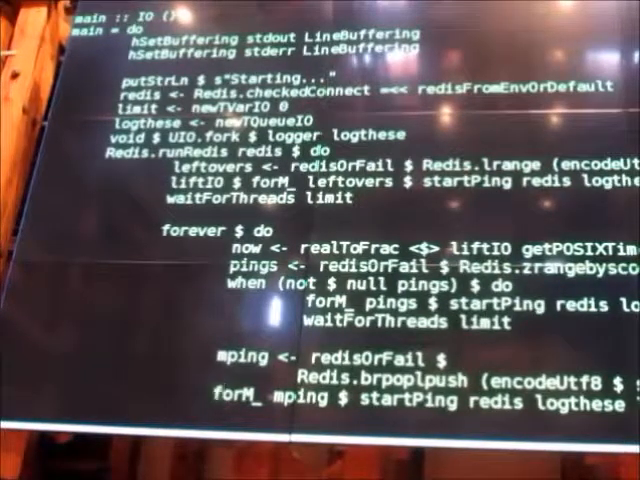
{"action": "scroll", "scroll_direction": "up", "scroll_amount": 3}
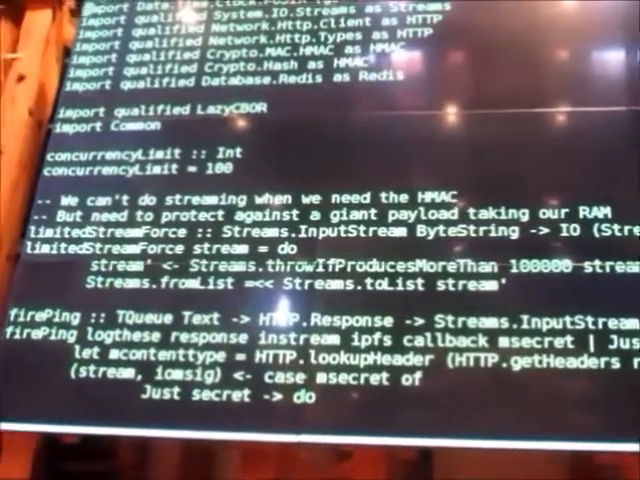
{"action": "scroll", "scroll_direction": "down", "scroll_amount": 3}
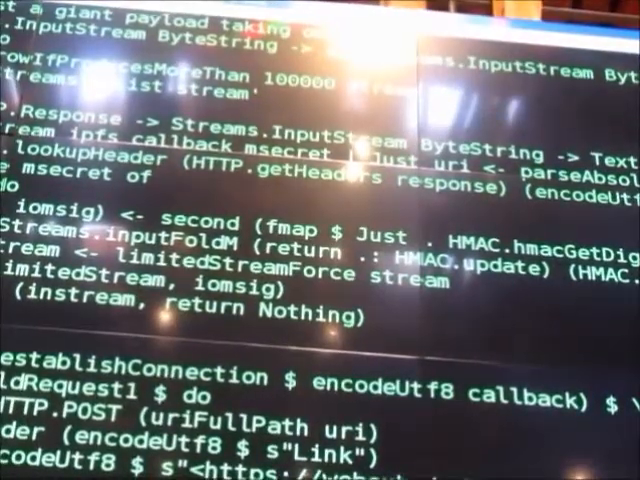
{"action": "scroll", "scroll_direction": "down", "scroll_amount": 3}
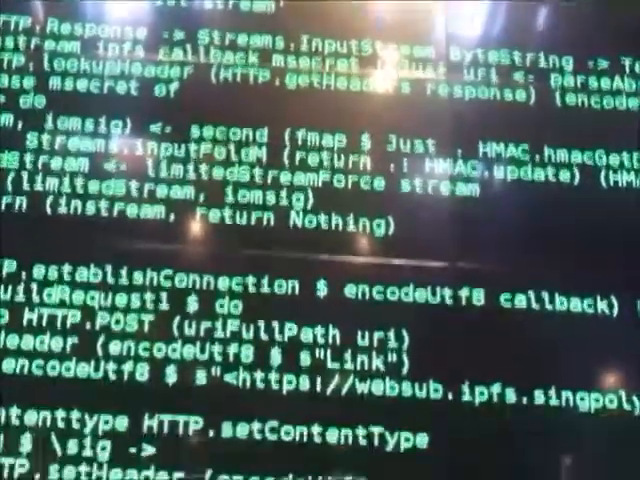
{"action": "scroll", "scroll_direction": "down", "scroll_amount": 3}
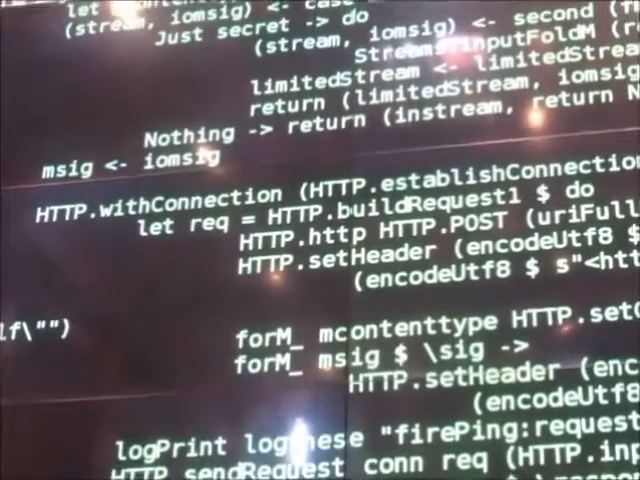
{"action": "scroll", "scroll_direction": "down", "scroll_amount": 3}
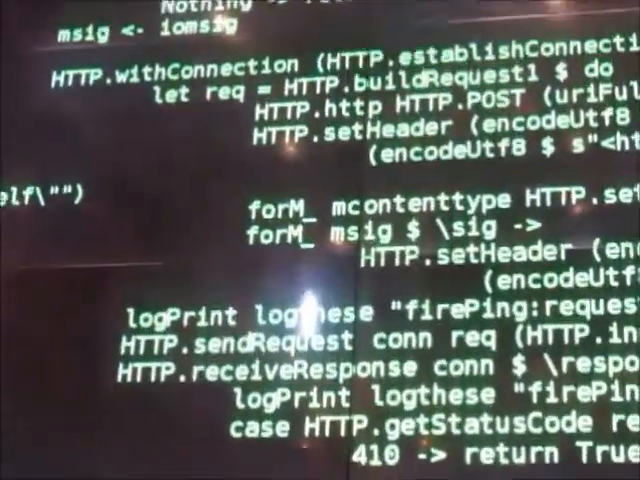